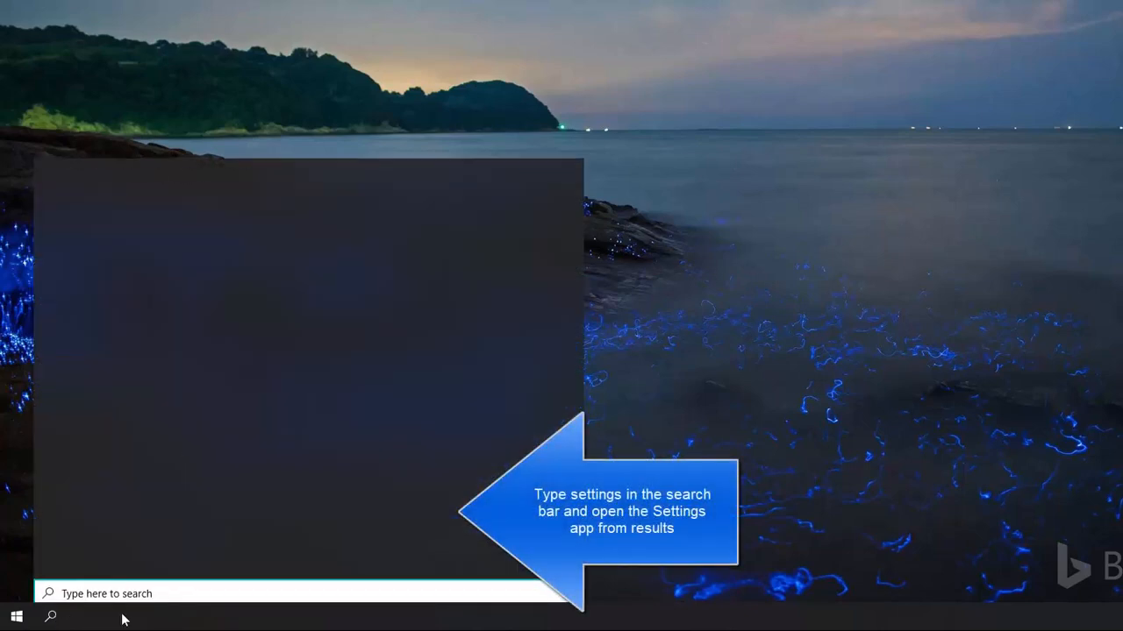
Search 'settings' from the taskbar and launch the Settings app from Best match.
text(settings)
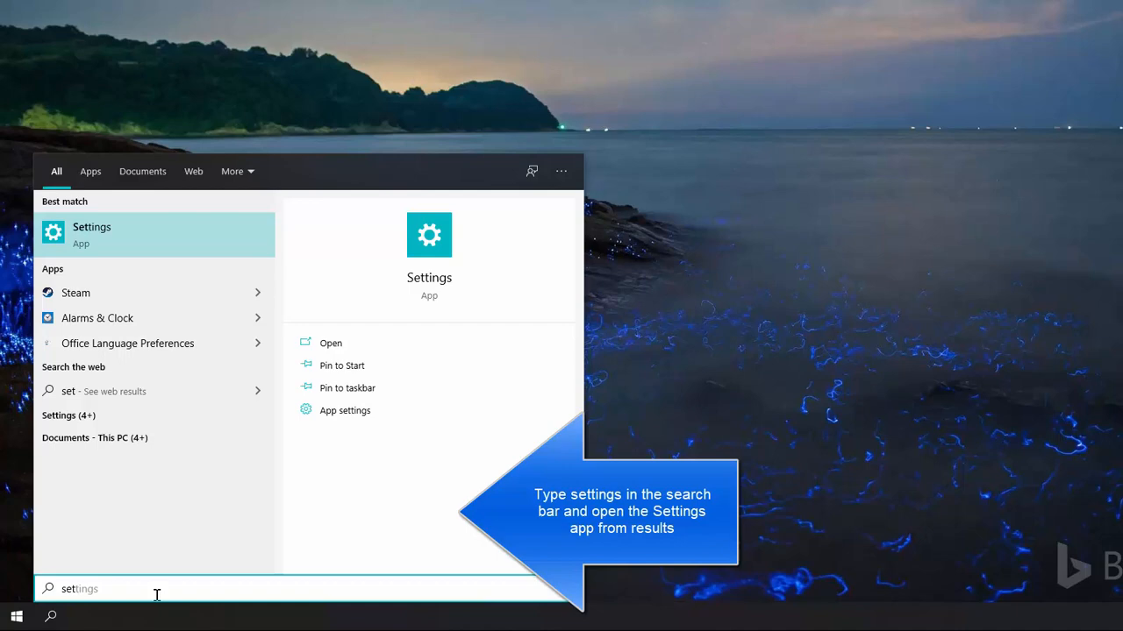
mouse_move(130, 242)
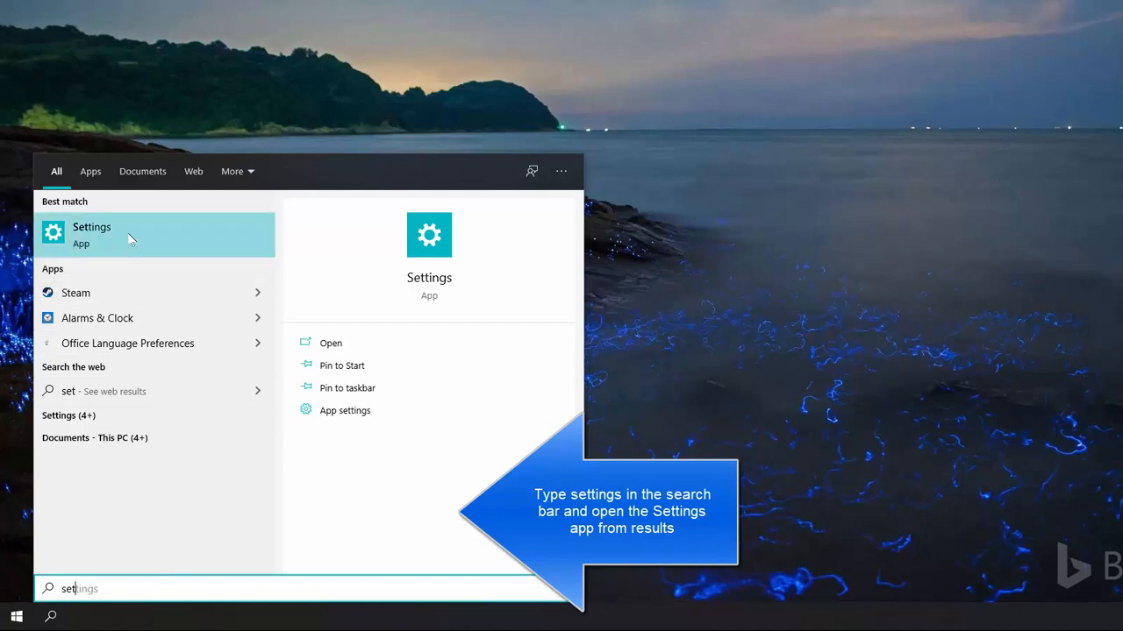
click(92, 235)
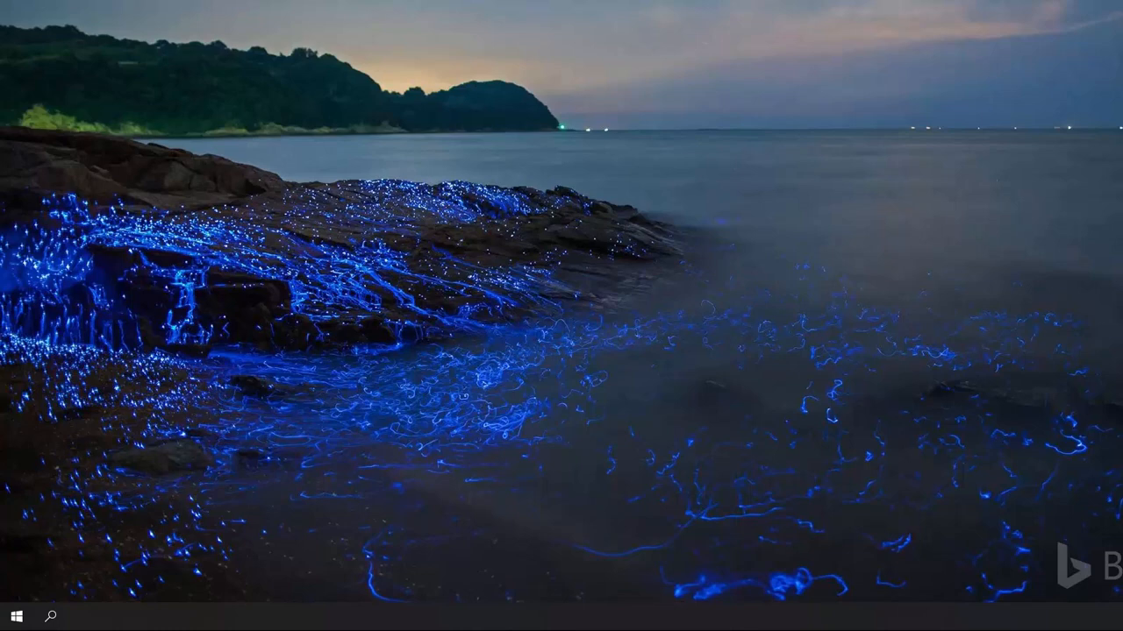
Go into Devices, landing on Bluetooth & other devices, and head toward Typing.
click(86, 618)
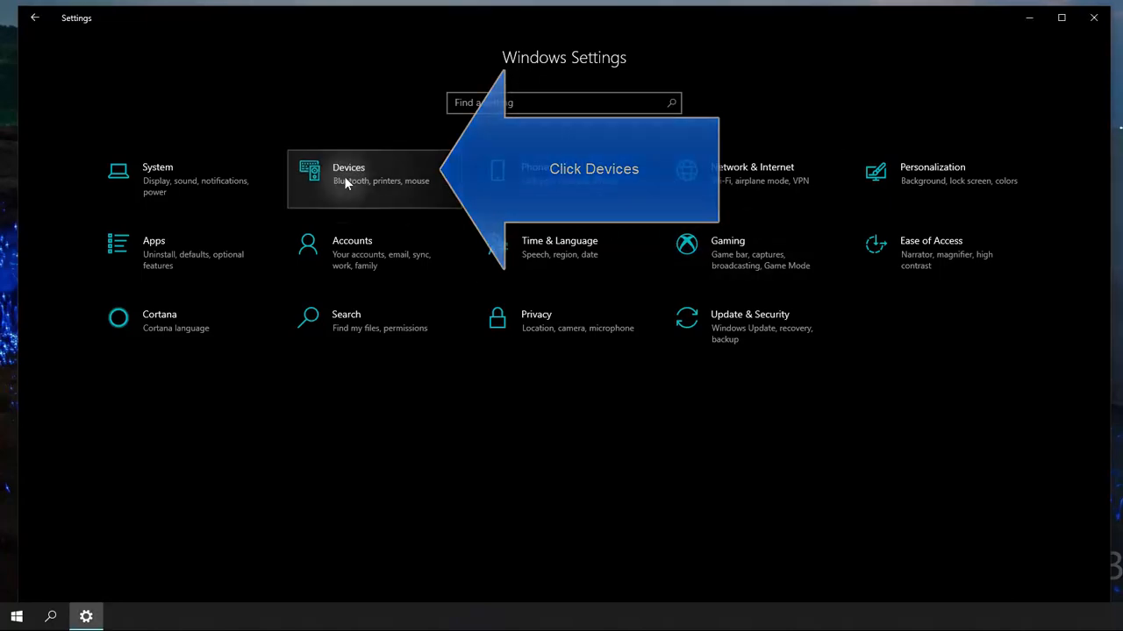
click(347, 176)
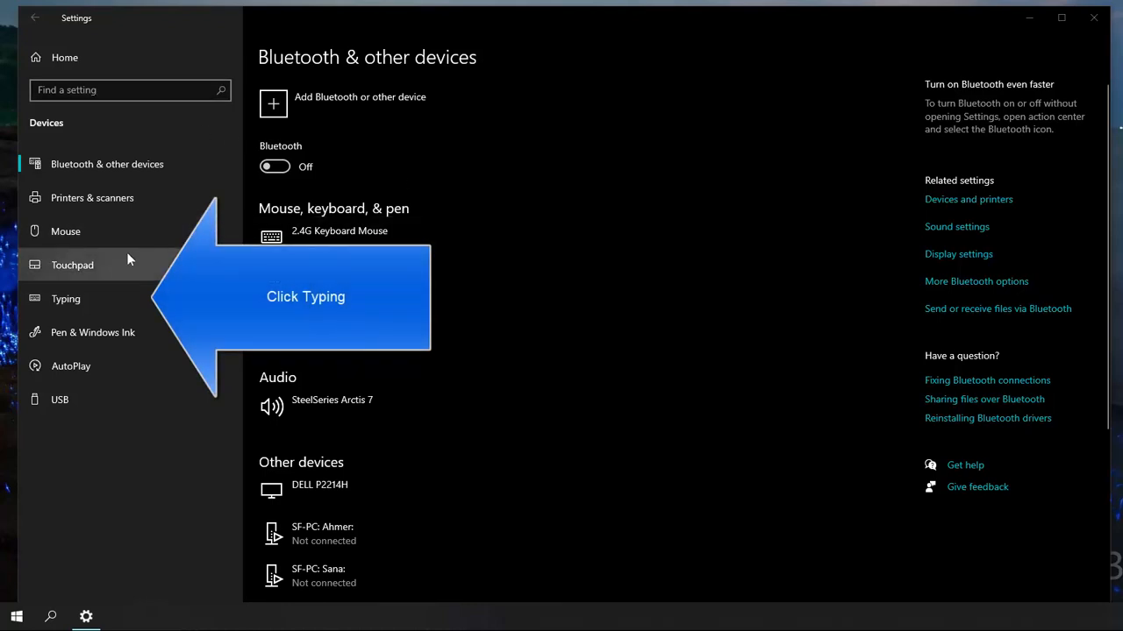
click(66, 298)
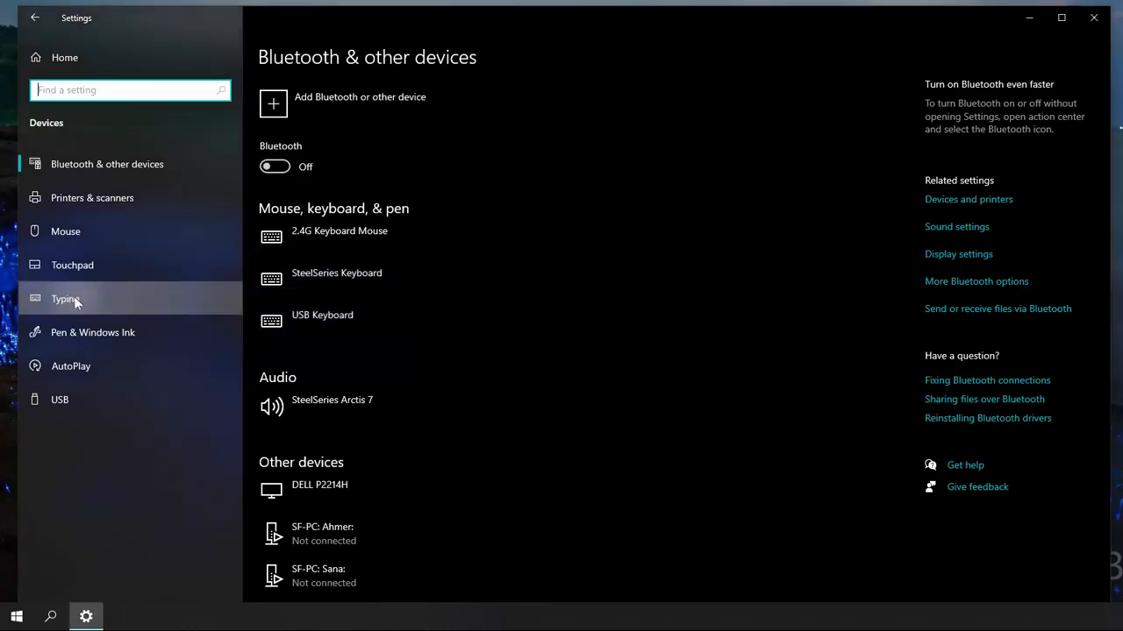
On the Typing page, switch on 'Autocorrect misspelled words' and 'Show text suggestions as I type'.
click(65, 298)
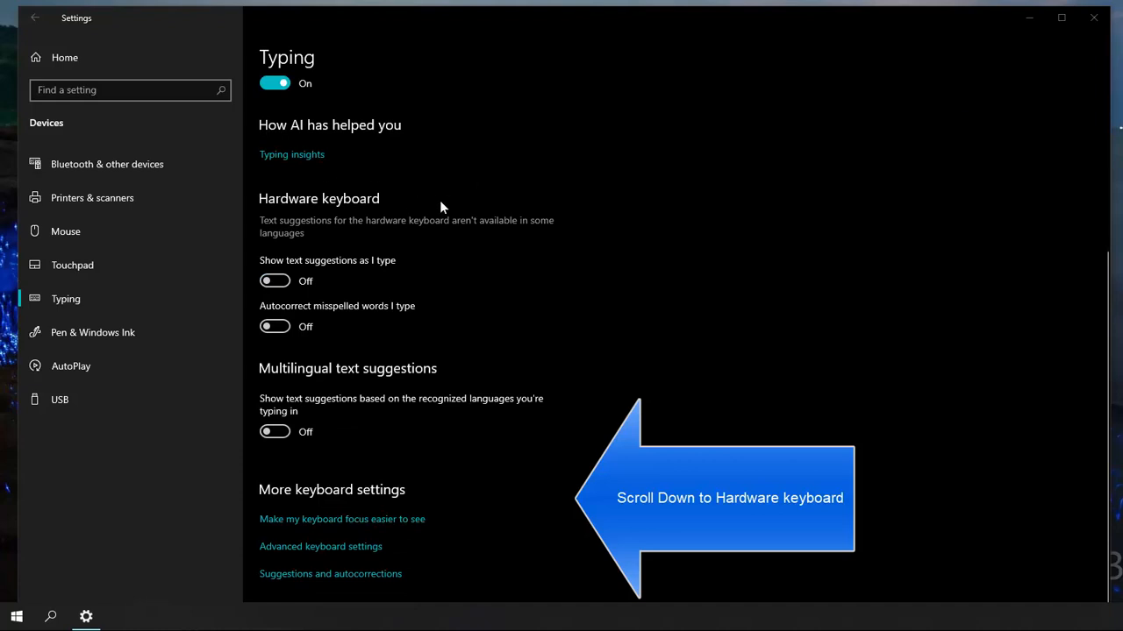
mouse_move(247, 207)
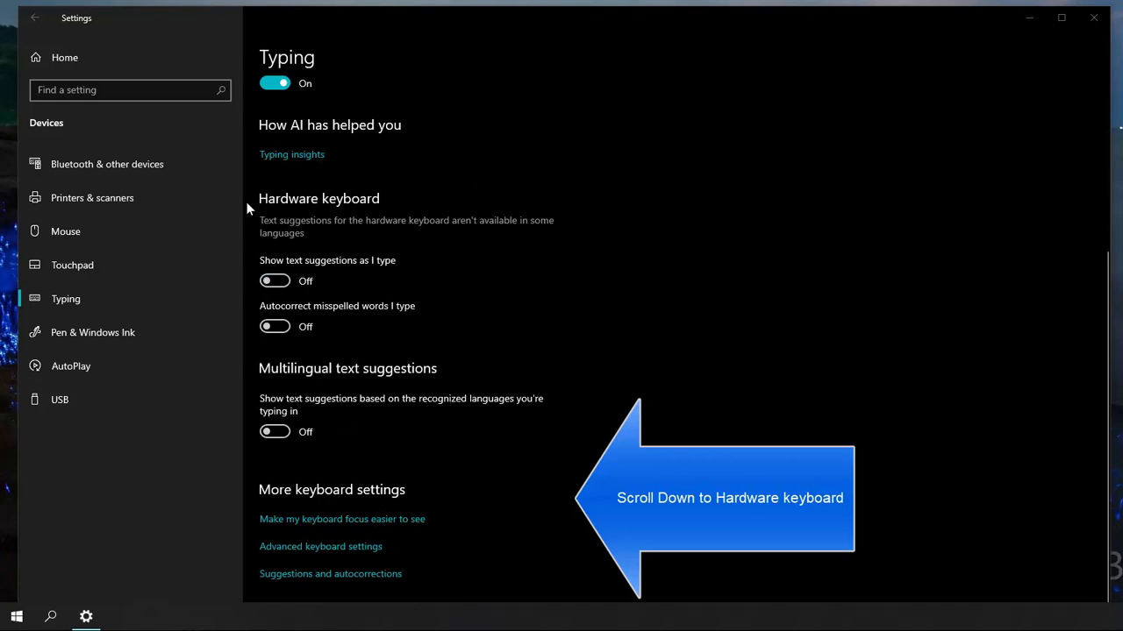
mouse_move(321, 267)
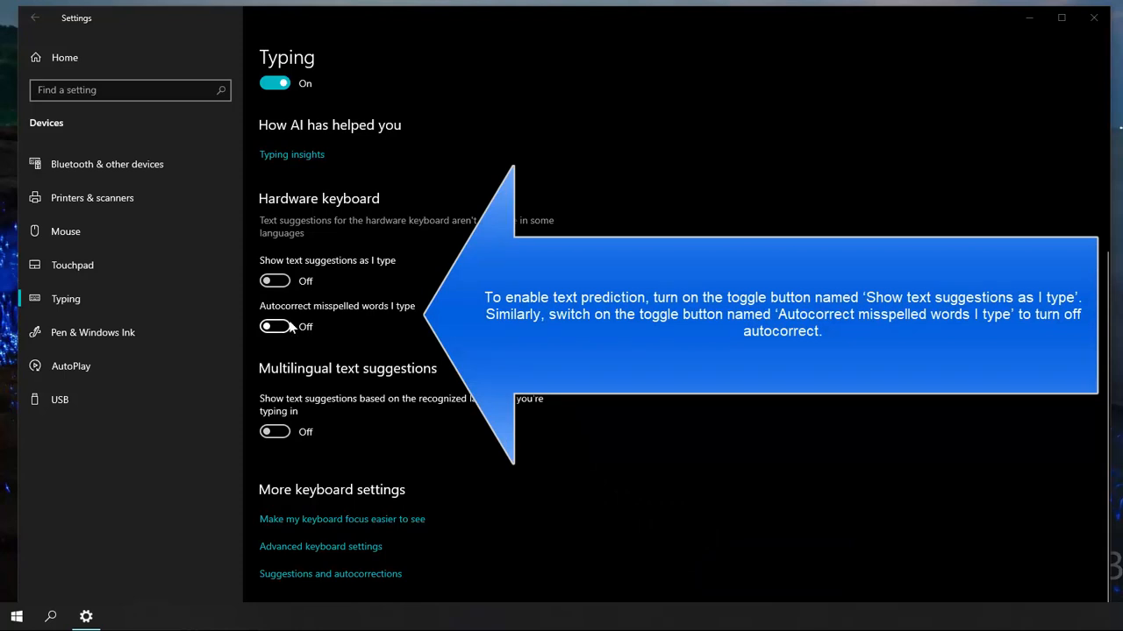
click(274, 326)
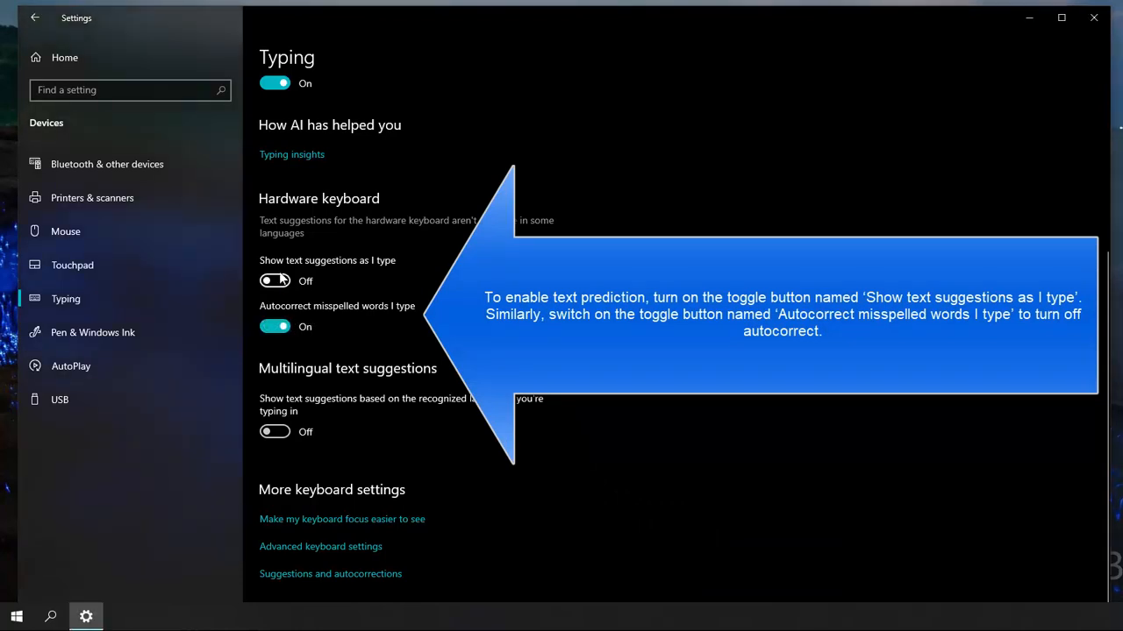
click(273, 281)
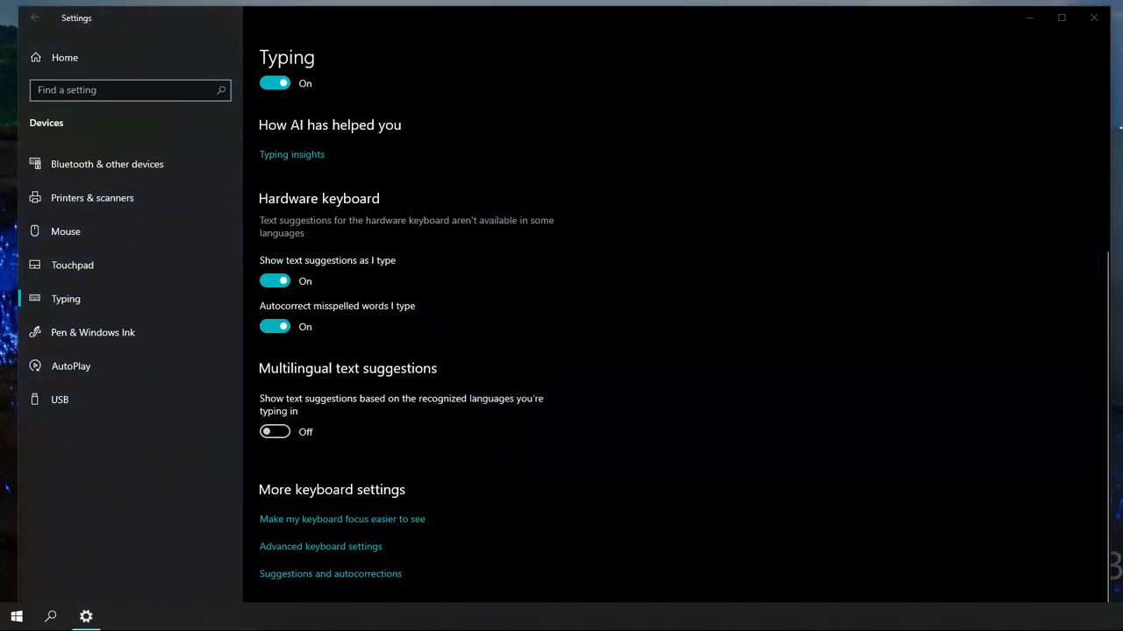
mouse_move(807, 286)
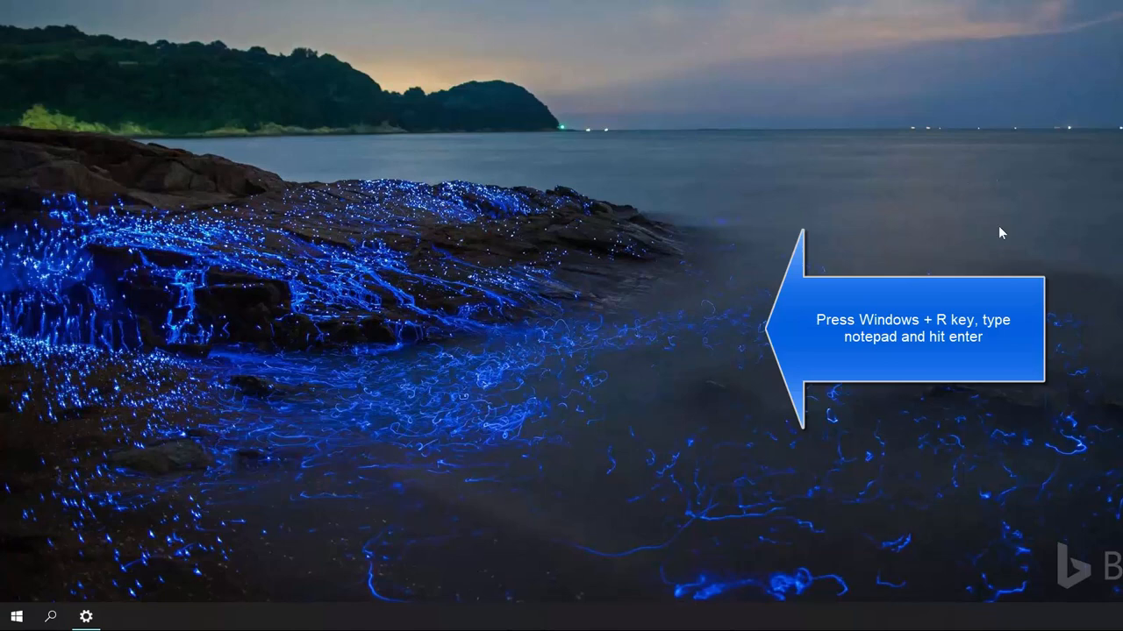
Launch Notepad through the Run box (Win+R, notepad).
key(Win+r)
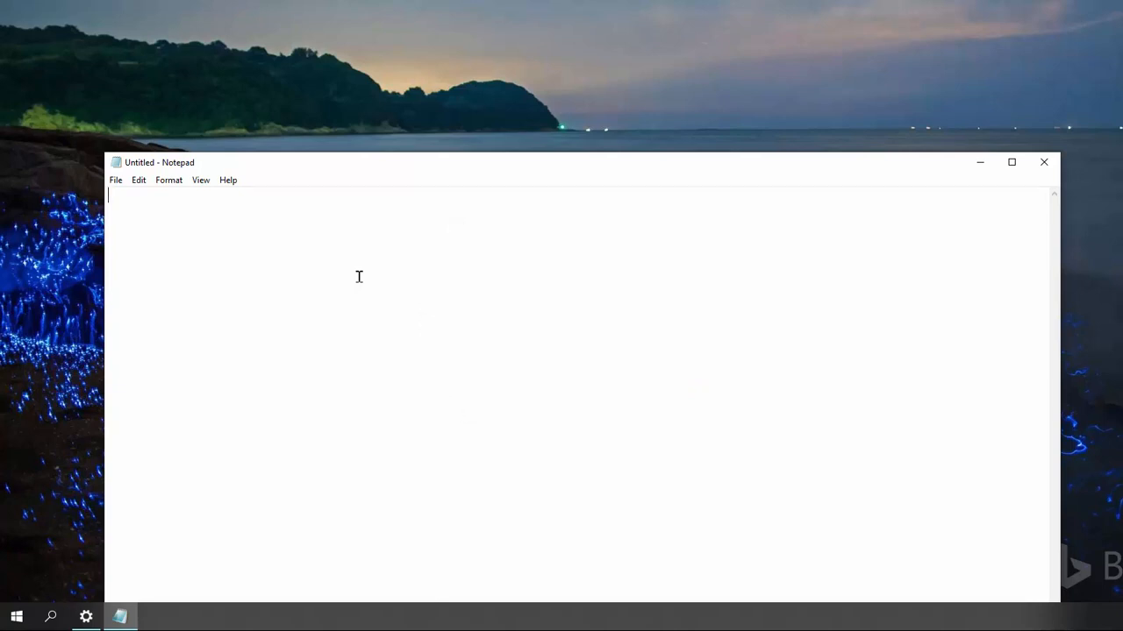
Type misspelled test words 'sujjection' and 'orrekt' to trigger the suggestion pop-up.
text(sujj)
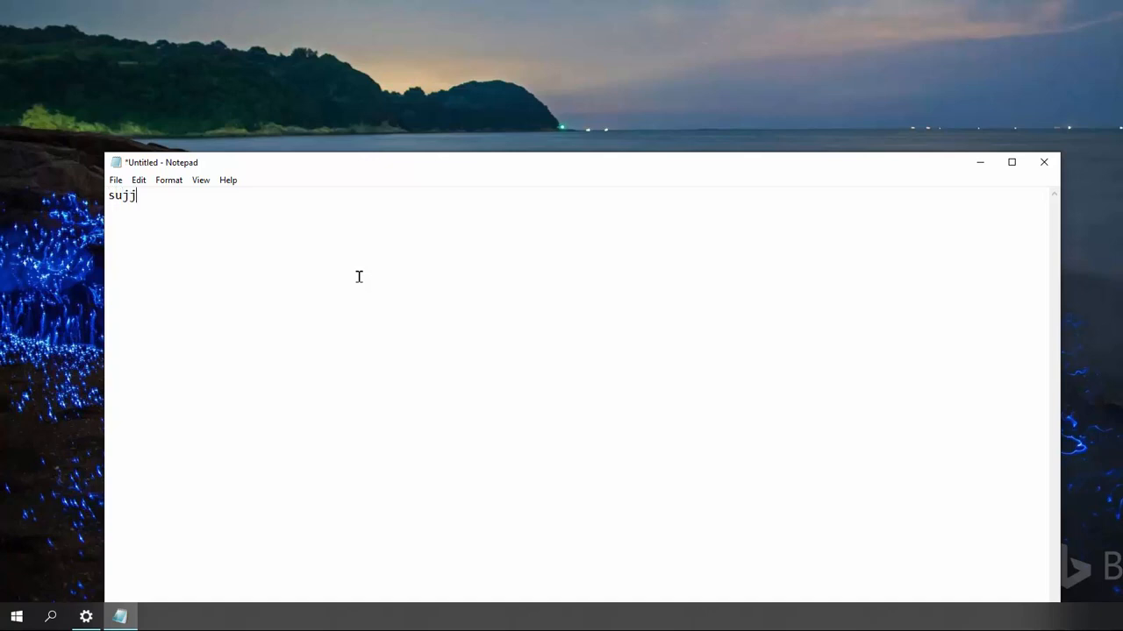
text(ection)
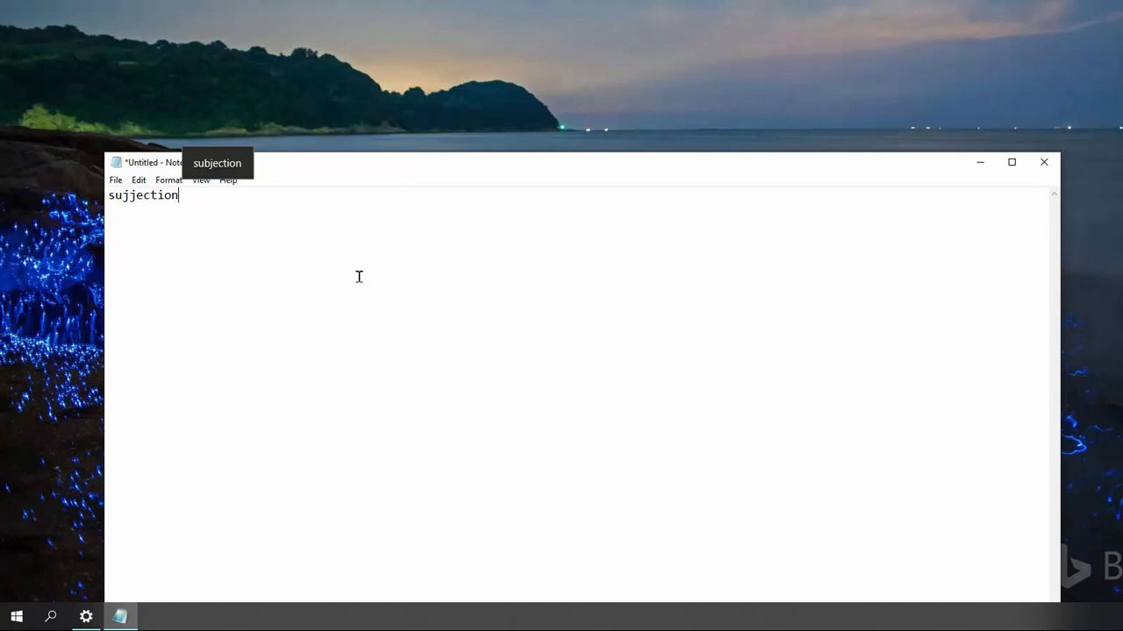
mouse_move(217, 168)
text(c)
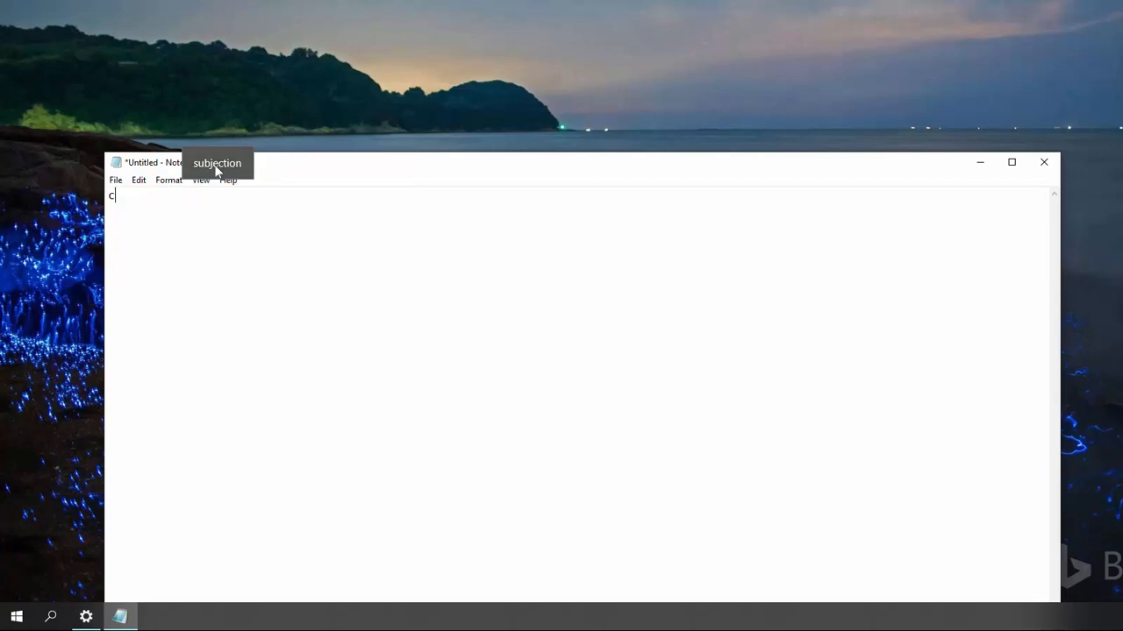
text(orrek)
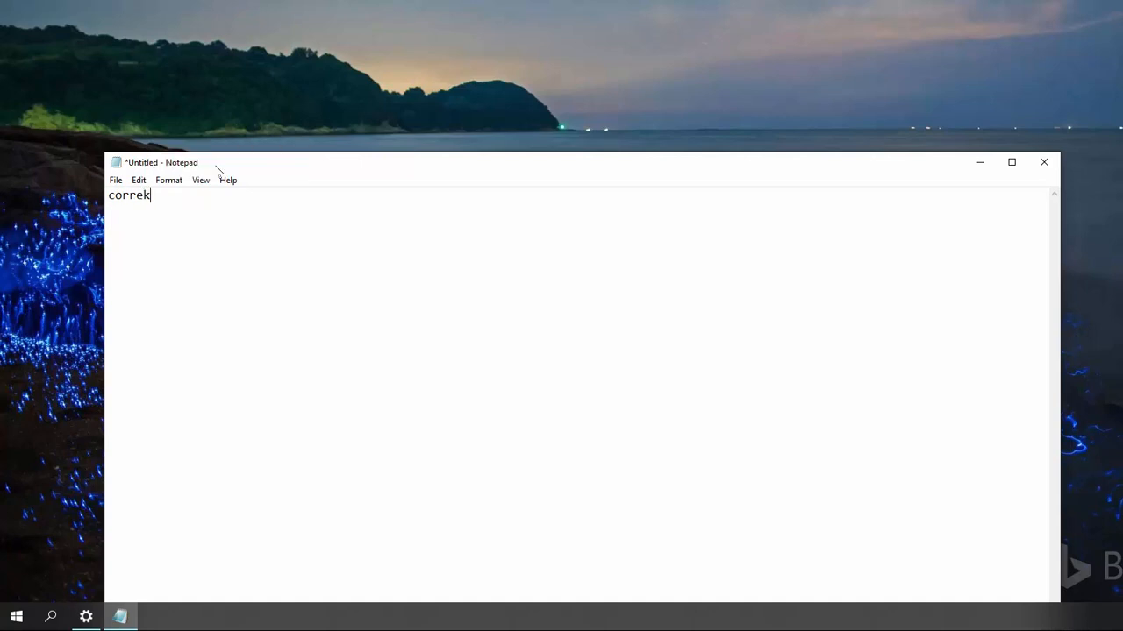
text(t)
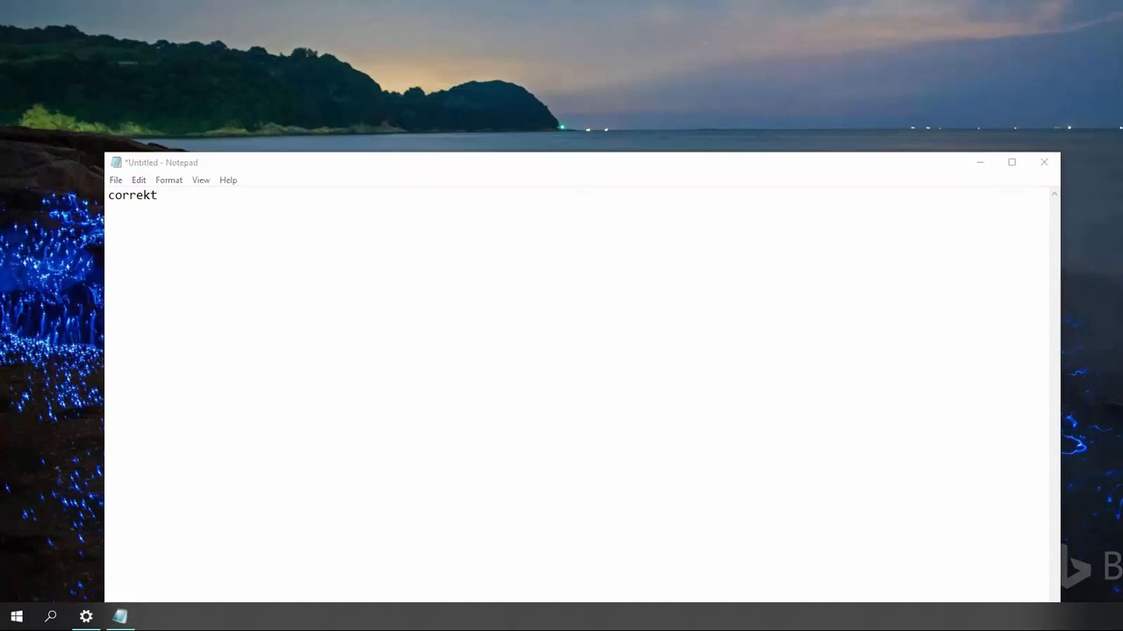
Close the test note and choose Don't Save to discard the text.
click(1044, 161)
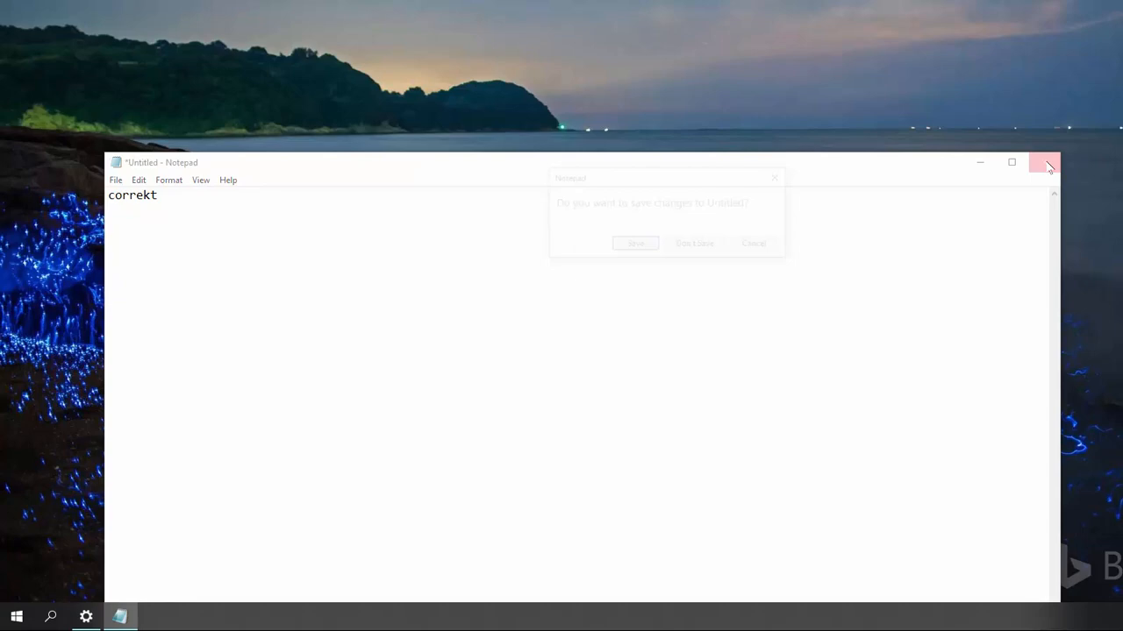
click(693, 242)
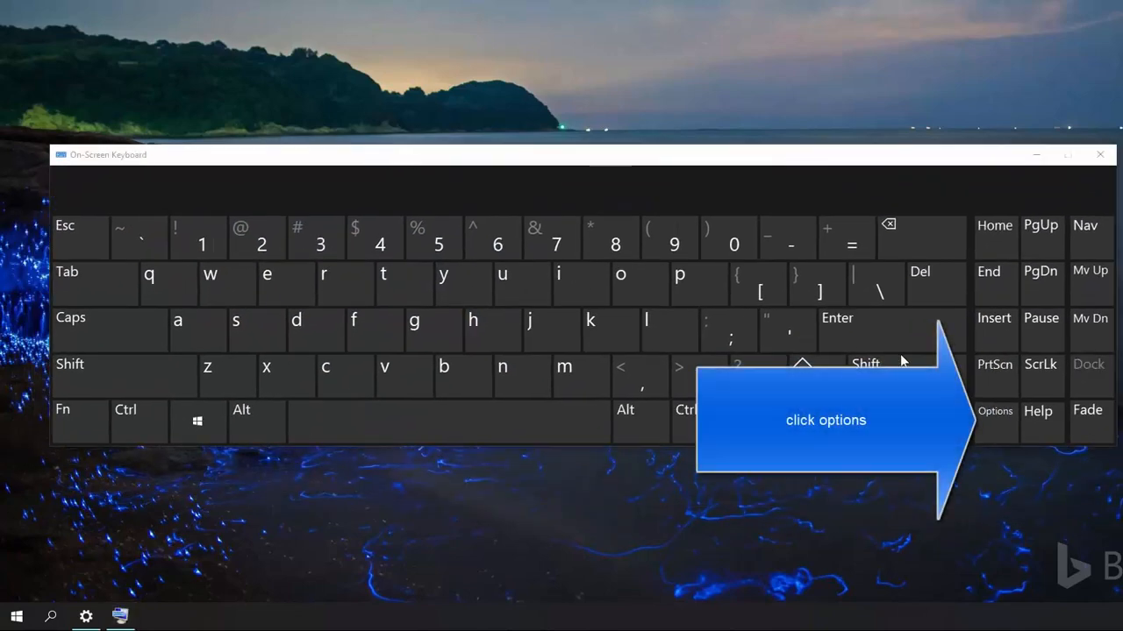
Enable Use Text Prediction with Insert space after predicted words in On-Screen Keyboard Options.
click(994, 411)
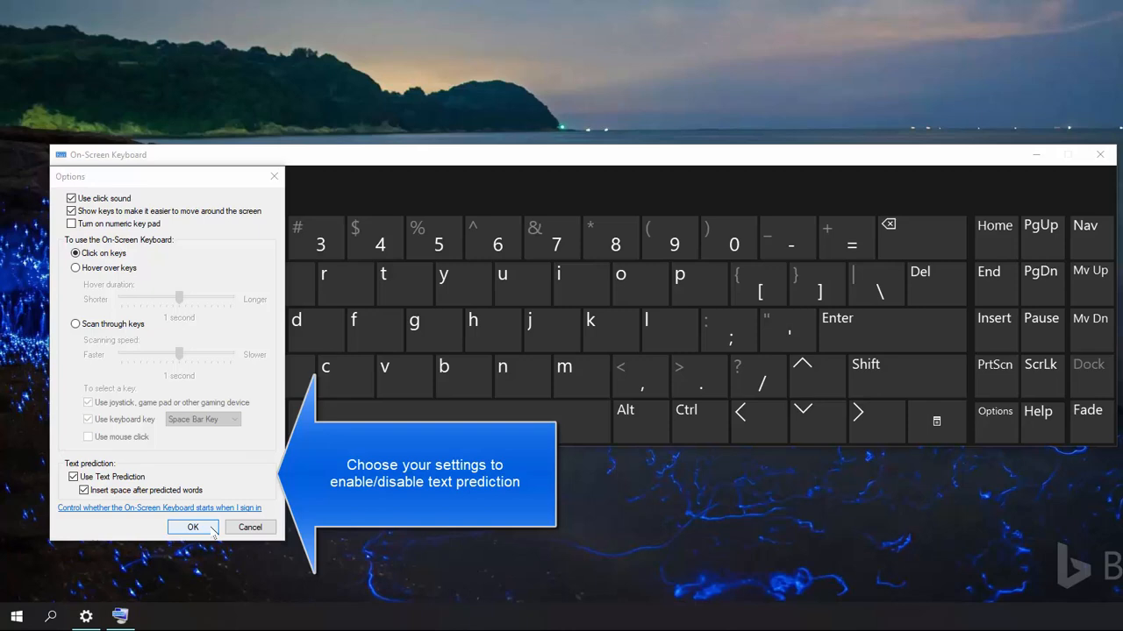
mouse_move(130, 526)
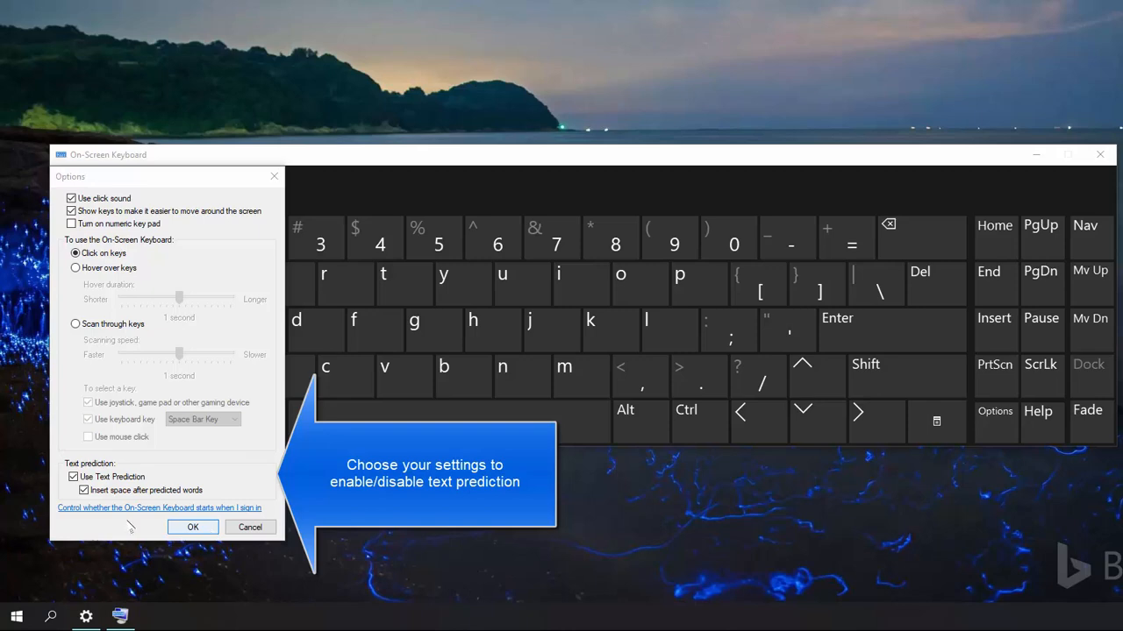